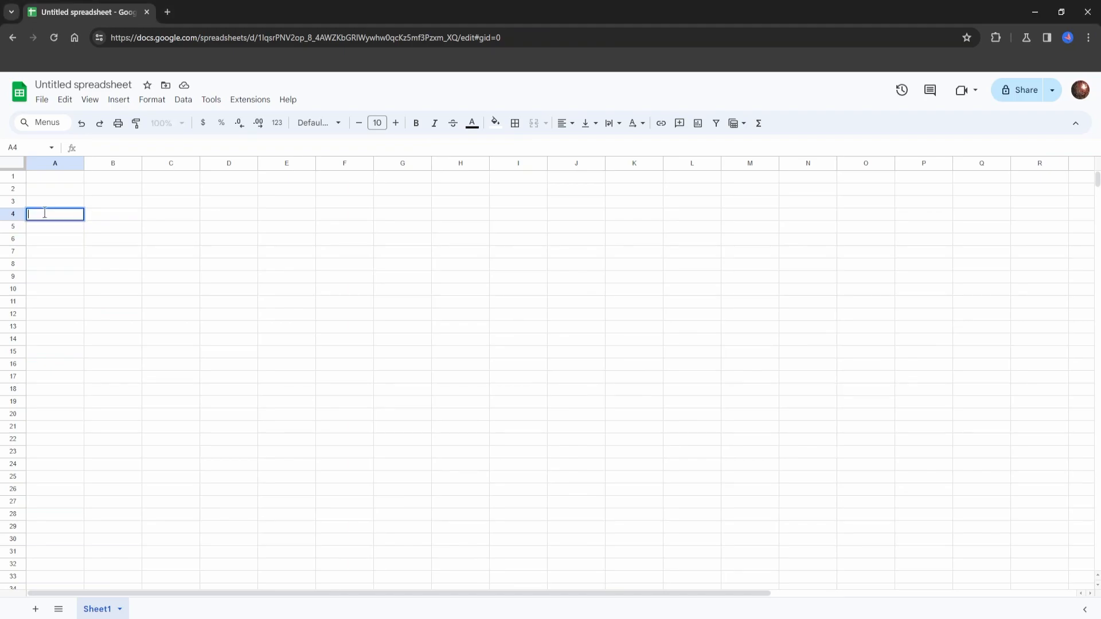
{"action": "type", "text": "https://youtu.be/-eLvk_JW4Jc?si=lFuUwCWNabpWlr37"}
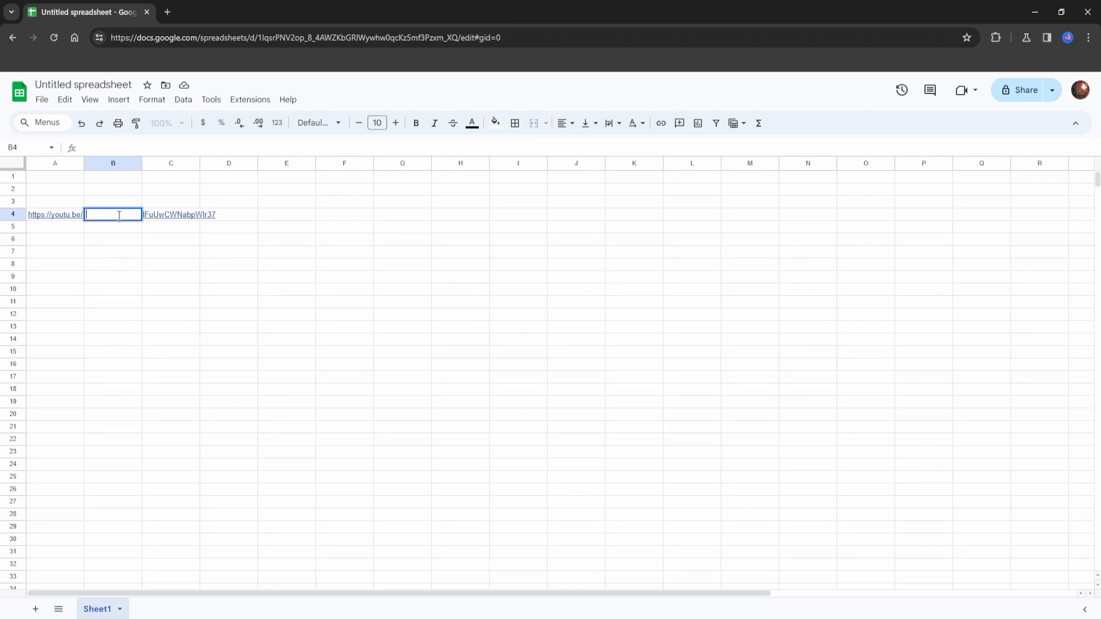
Enter an IMAGE formula in B4 building a 500x500 QR chart from the encoded link
{"action": "type", "text": "=image(\"https://chart.googleapis.com/chart?chs=500x500&cht=qr&chl=\"&ENCODEURL(B2))"}
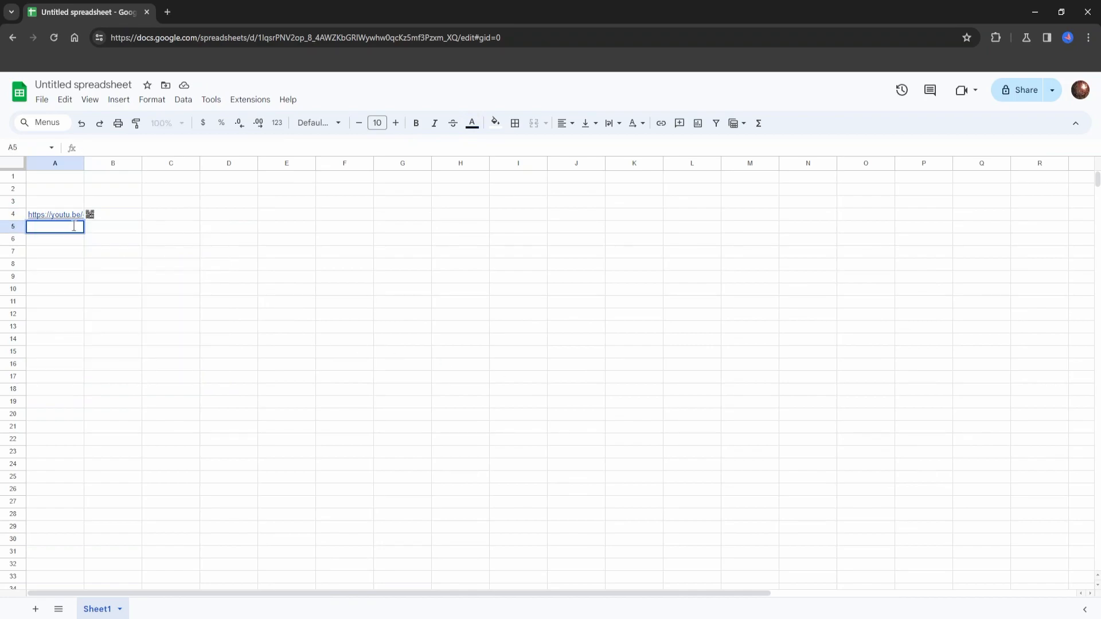
{"action": "left_click", "coordinate": [113, 214]}
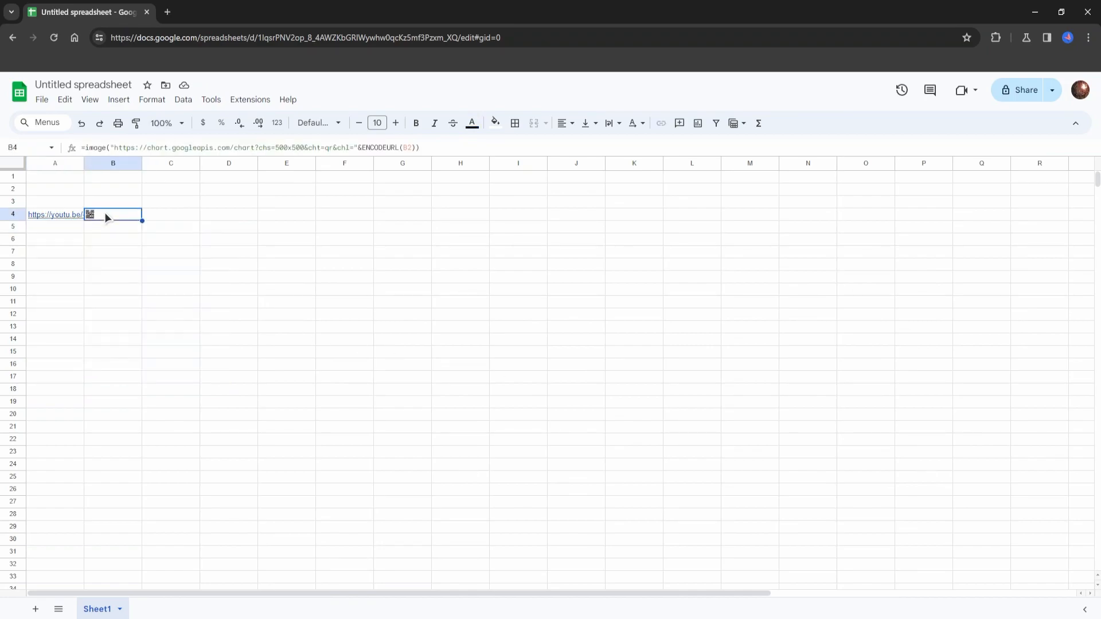